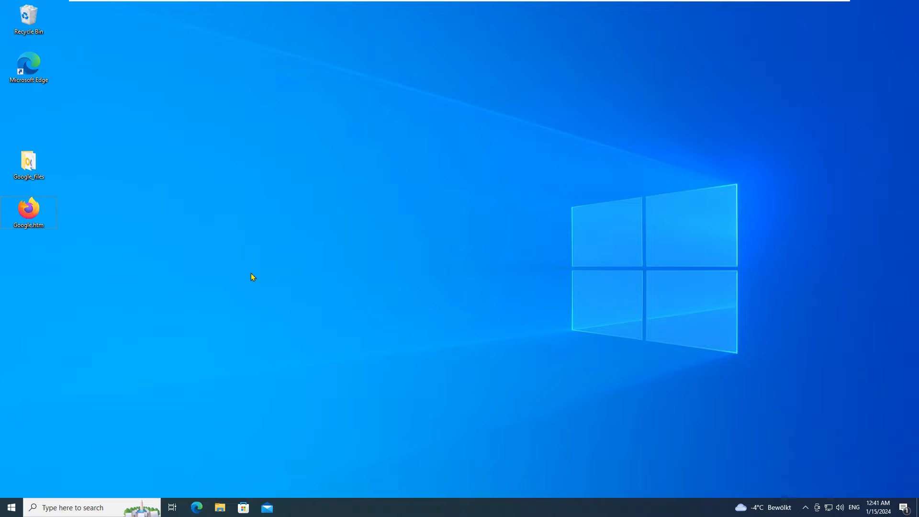
# Load Google.htm from the desktop in Firefox Portable and reach the Help entry of its main menu
pyautogui.doubleClick(28, 209)
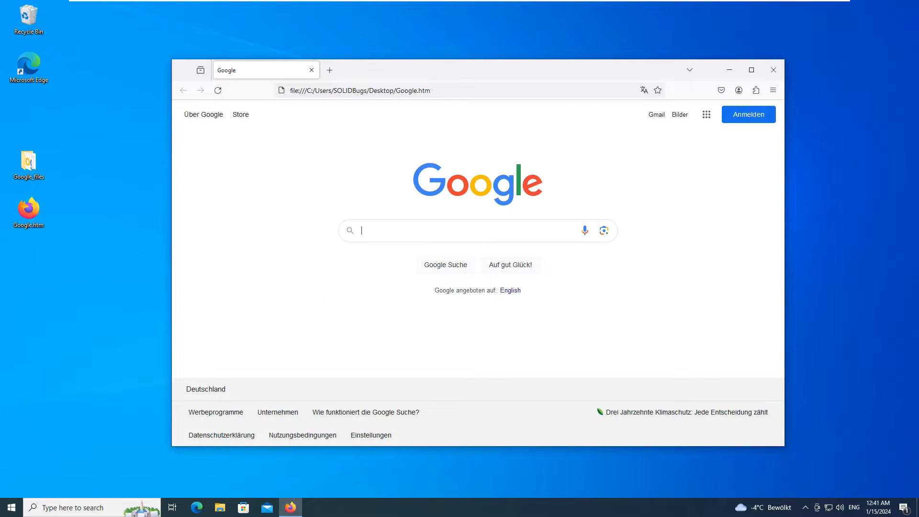
pyautogui.click(772, 90)
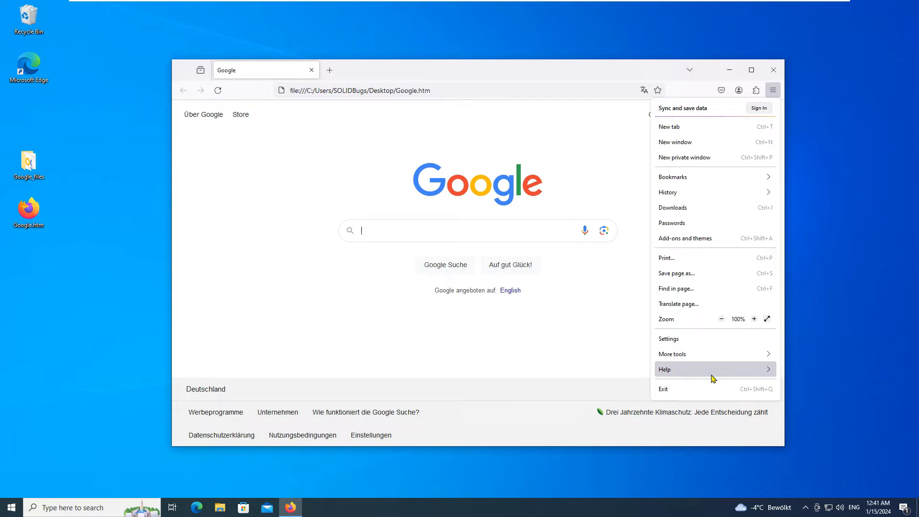
pyautogui.click(665, 368)
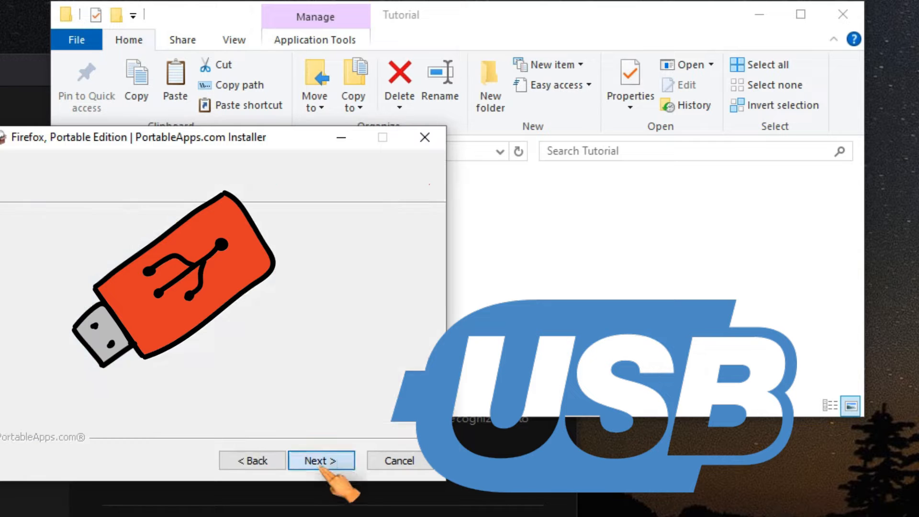
# Complete the Firefox, Portable Edition setup through the installer's Next and Finish pages
pyautogui.click(322, 460)
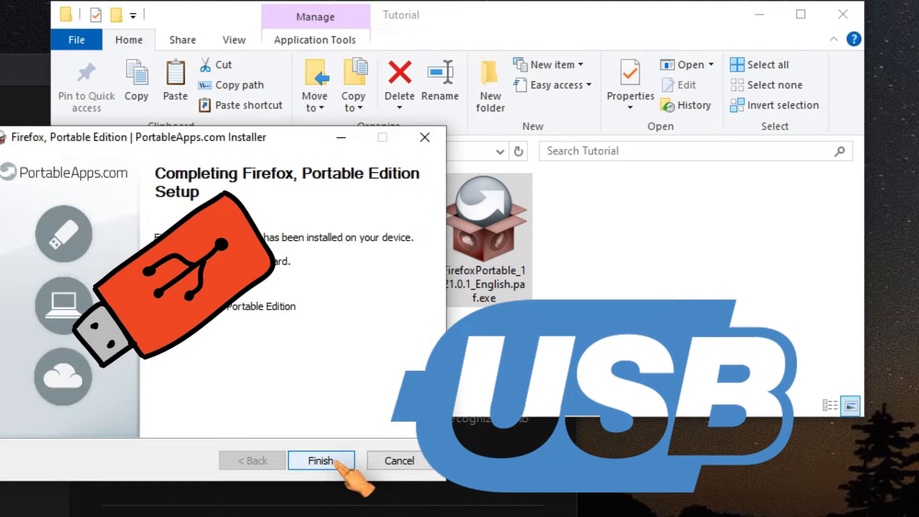
pyautogui.click(320, 461)
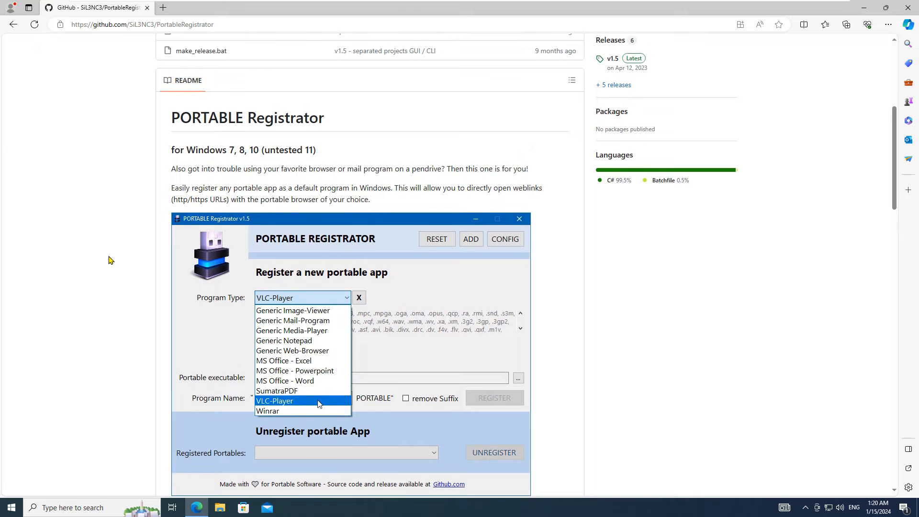
# Download PortableRegistrator_v1.5.zip from the v1.5 release's Assets on the PORTABLE Registrator GitHub page
pyautogui.doubleClick(247, 118)
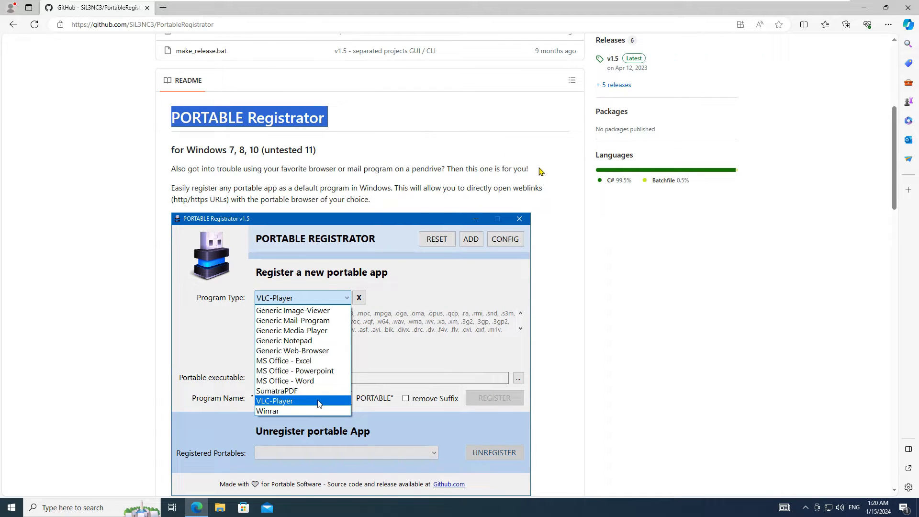
pyautogui.scroll(-3)
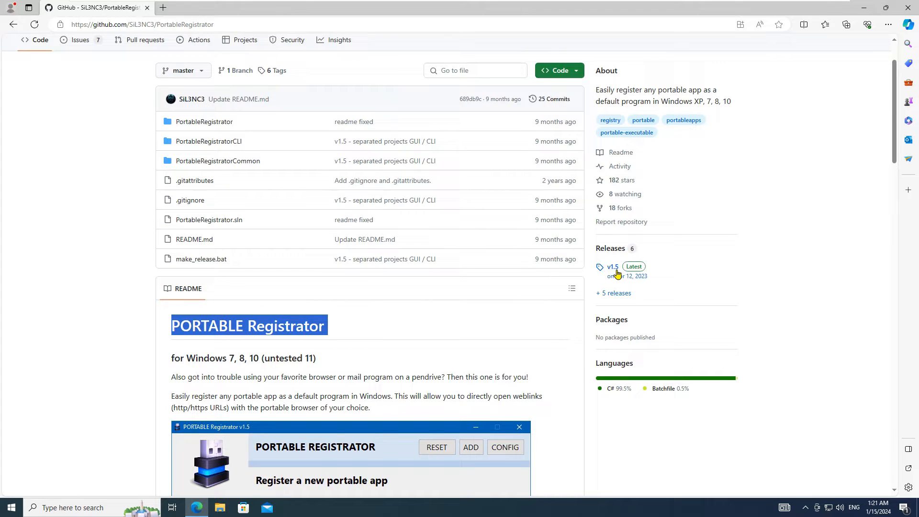
pyautogui.click(612, 267)
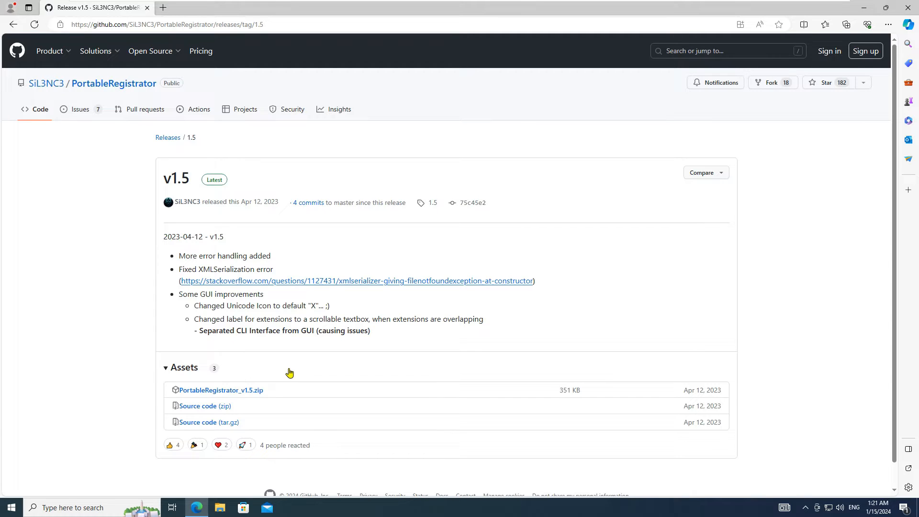
pyautogui.click(221, 390)
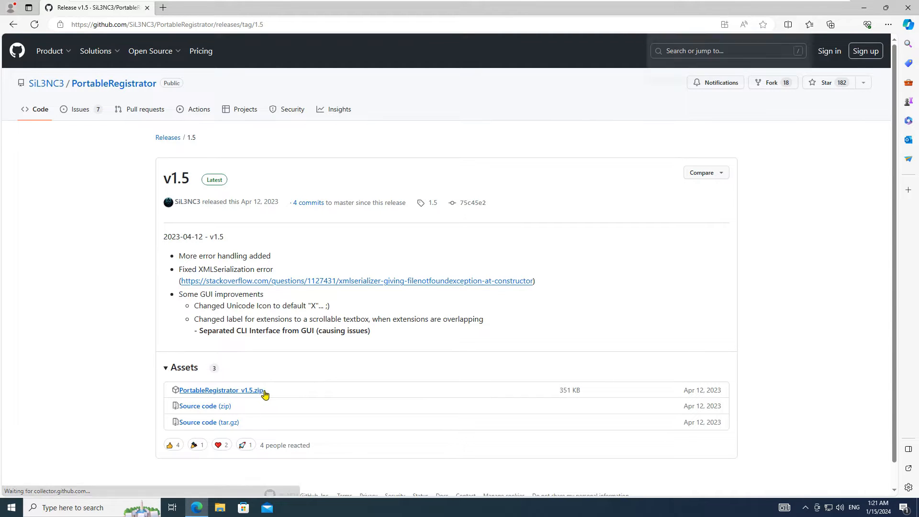
pyautogui.click(221, 390)
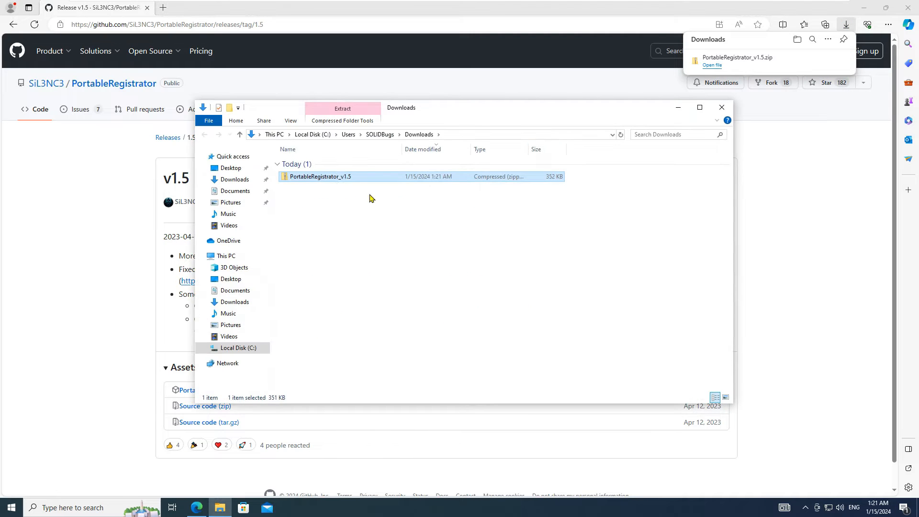
# Extract PortableRegistrator_v1.5.zip and launch the PortableRegistrator application
pyautogui.click(722, 107)
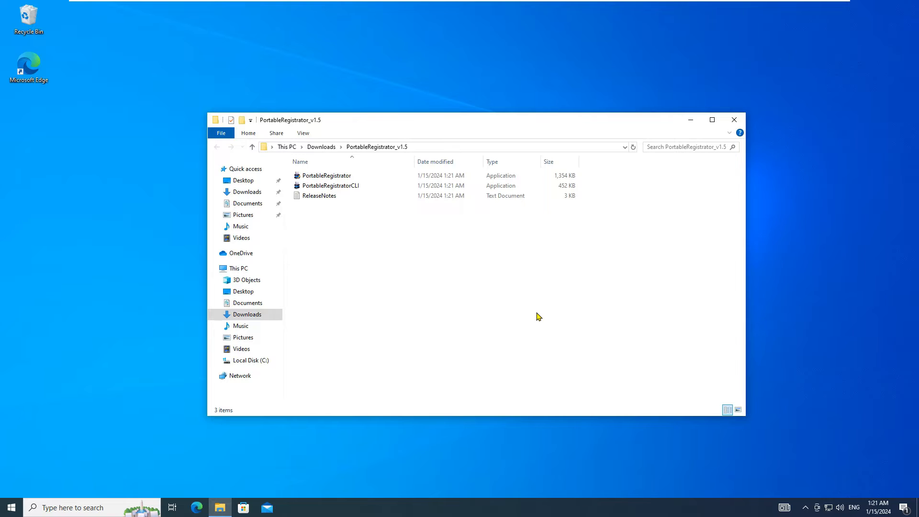
pyautogui.click(328, 175)
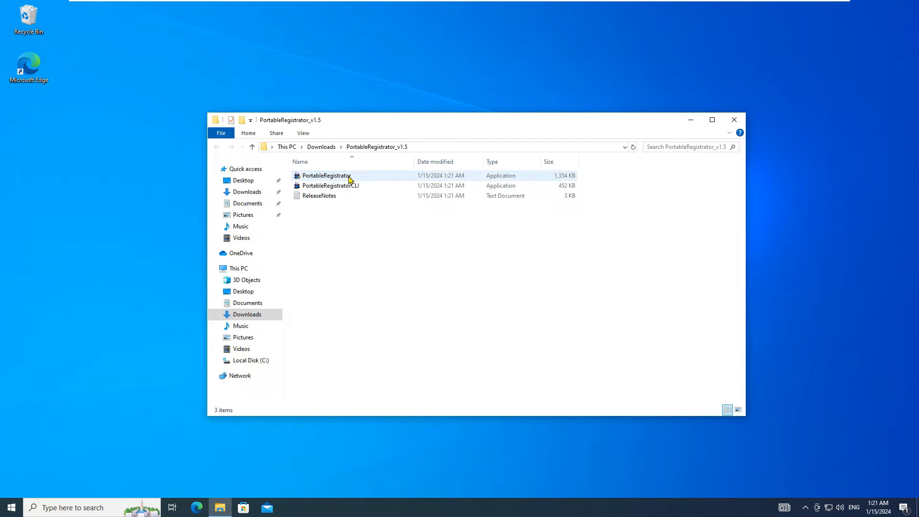
pyautogui.doubleClick(327, 175)
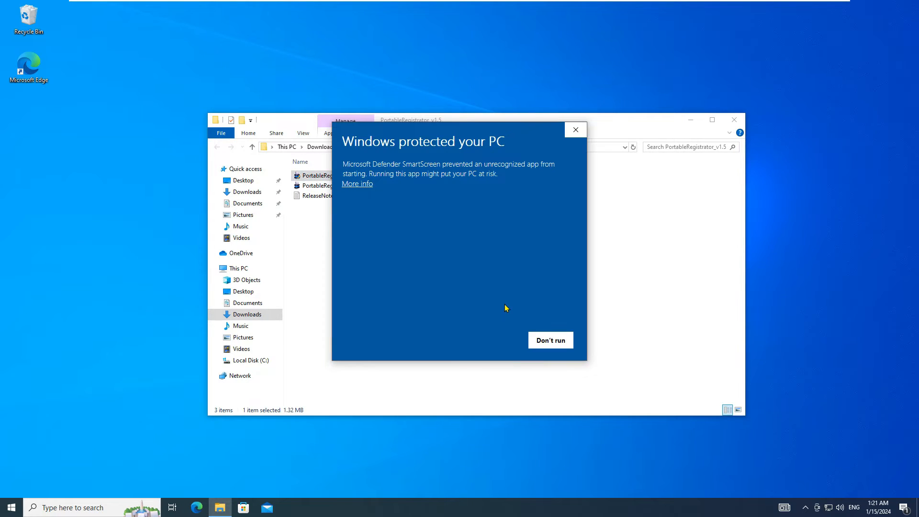
# Allow PortableRegistrator through the SmartScreen warning and the User Account Control prompt
pyautogui.click(356, 184)
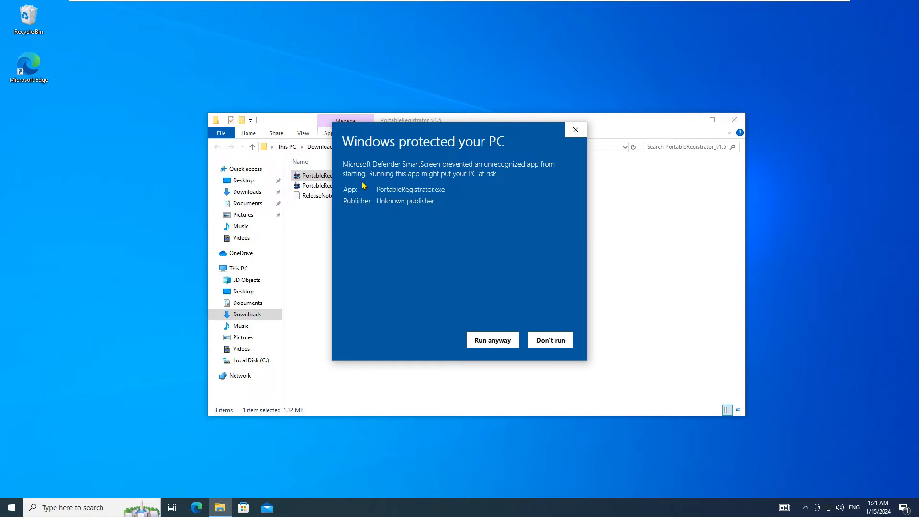
pyautogui.click(492, 340)
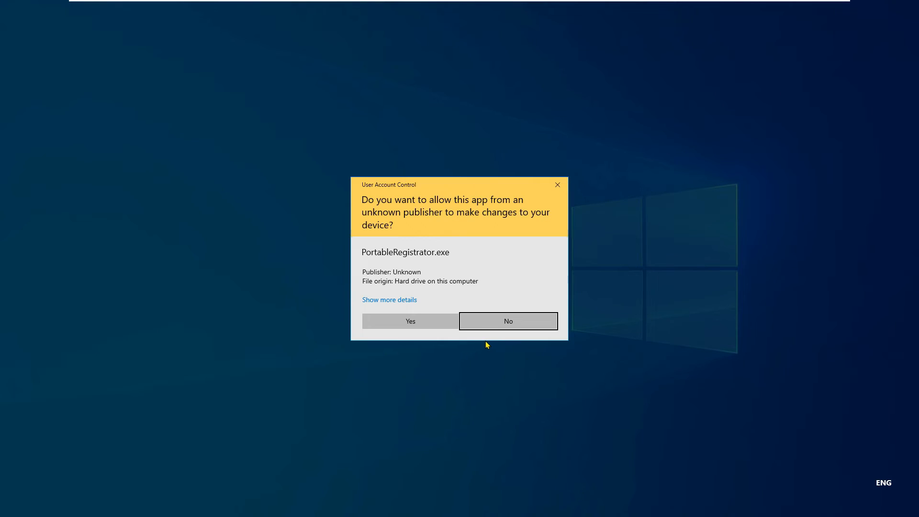
pyautogui.click(410, 321)
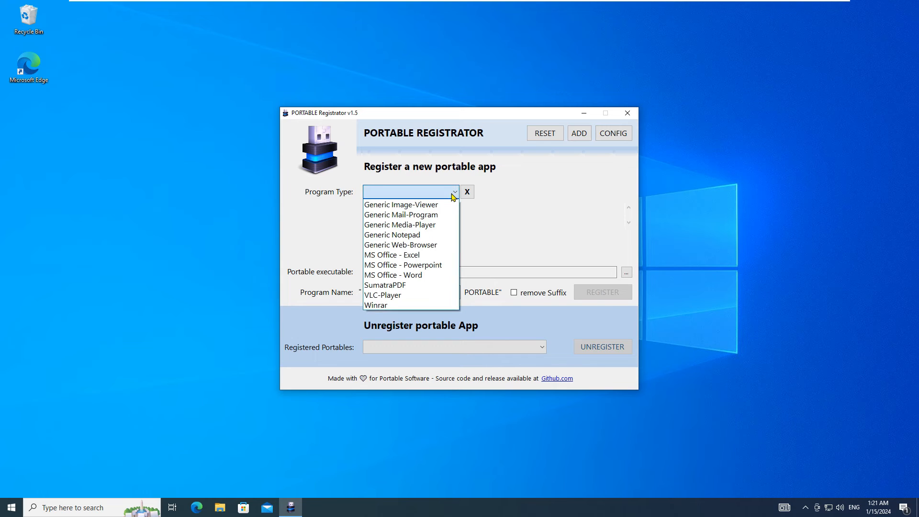
pyautogui.moveTo(401, 204)
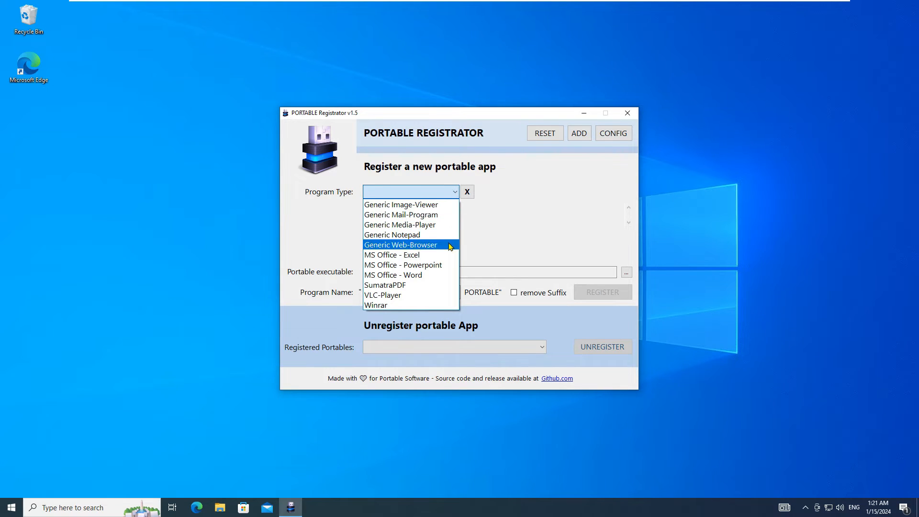
pyautogui.moveTo(402, 265)
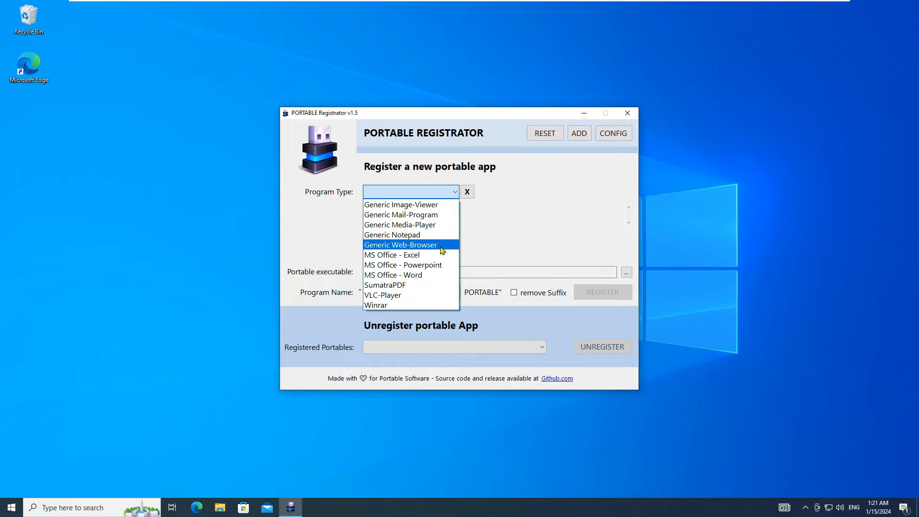
# Choose Generic Web-Browser as program type and FirefoxPortable.exe as the executable, named Firefox
pyautogui.click(401, 244)
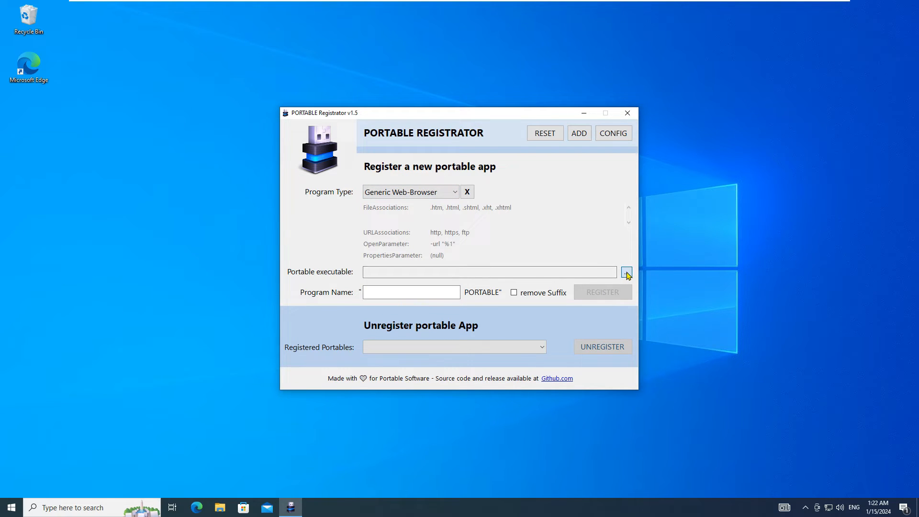
pyautogui.click(626, 271)
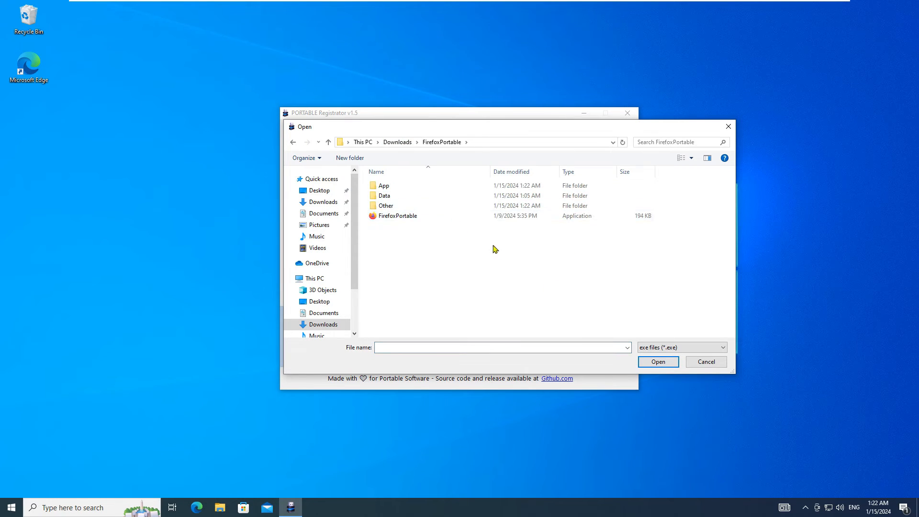
pyautogui.click(398, 215)
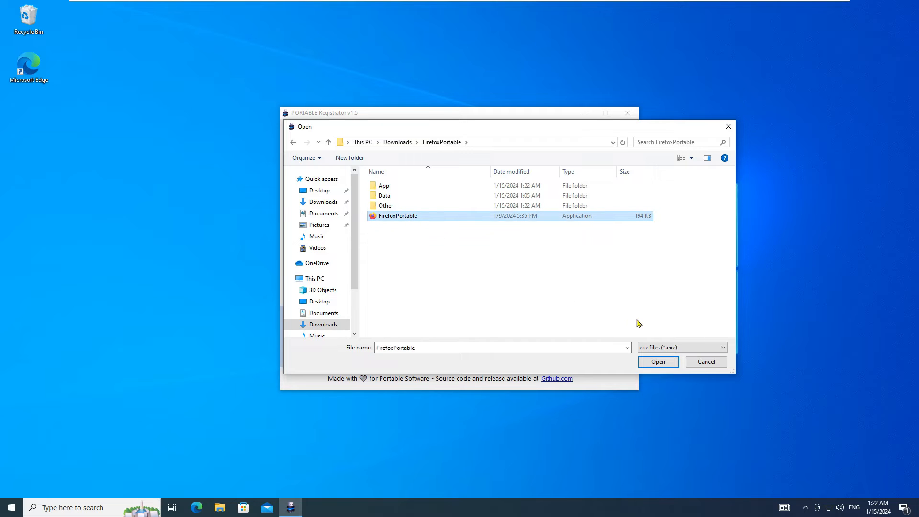
pyautogui.click(657, 361)
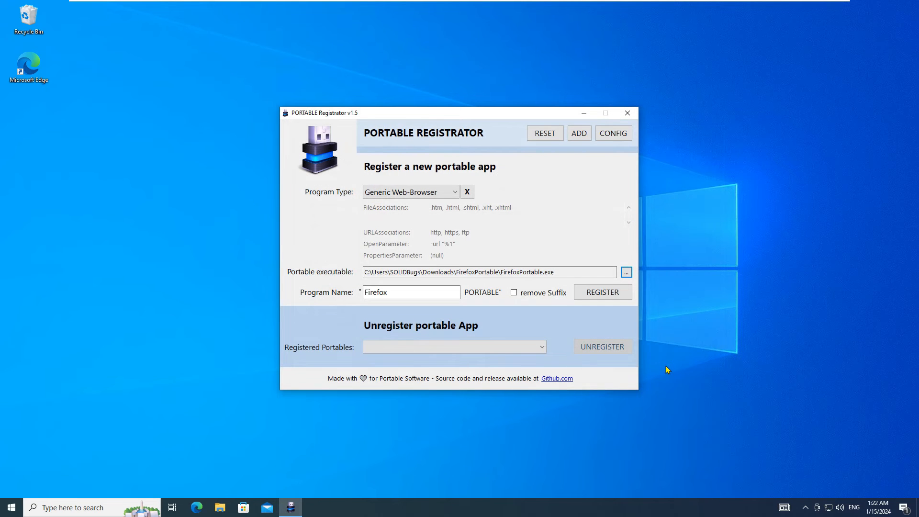
pyautogui.moveTo(463, 299)
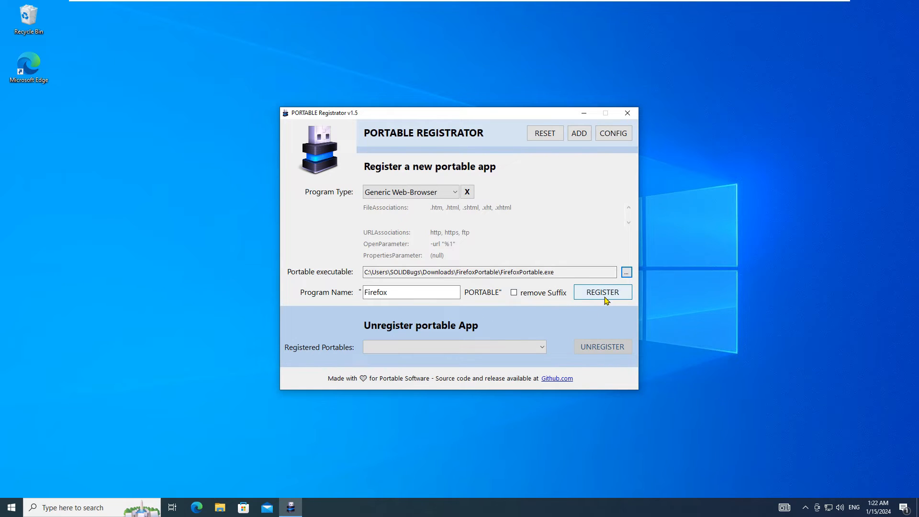
# Register Firefox as a portable web browser, acknowledge success and close the registrator
pyautogui.click(602, 292)
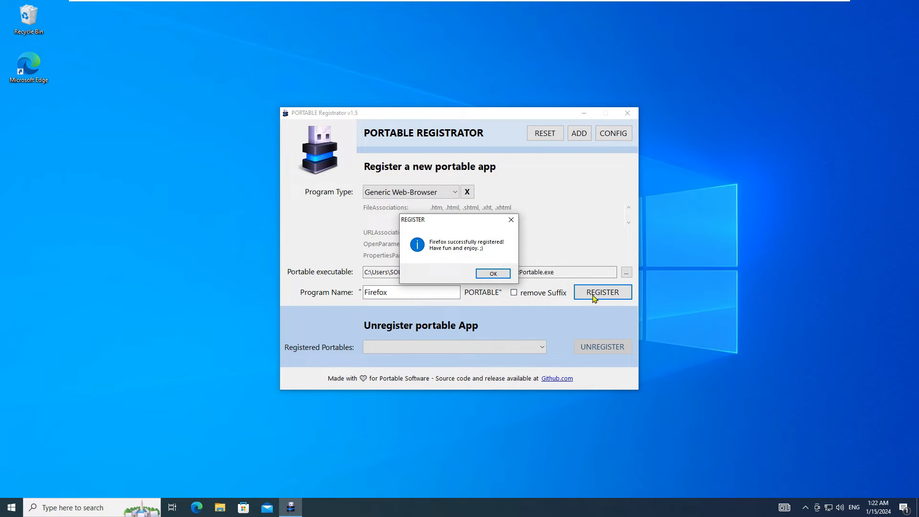
pyautogui.click(492, 272)
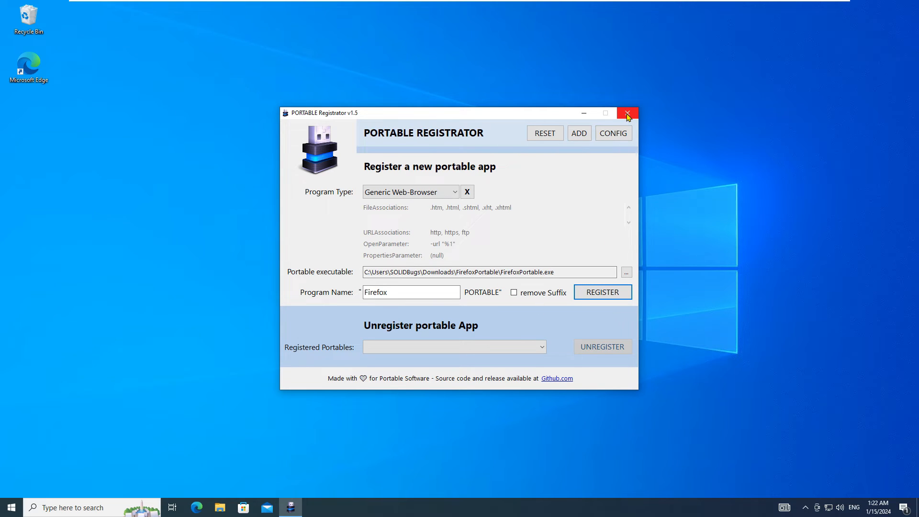
pyautogui.click(626, 113)
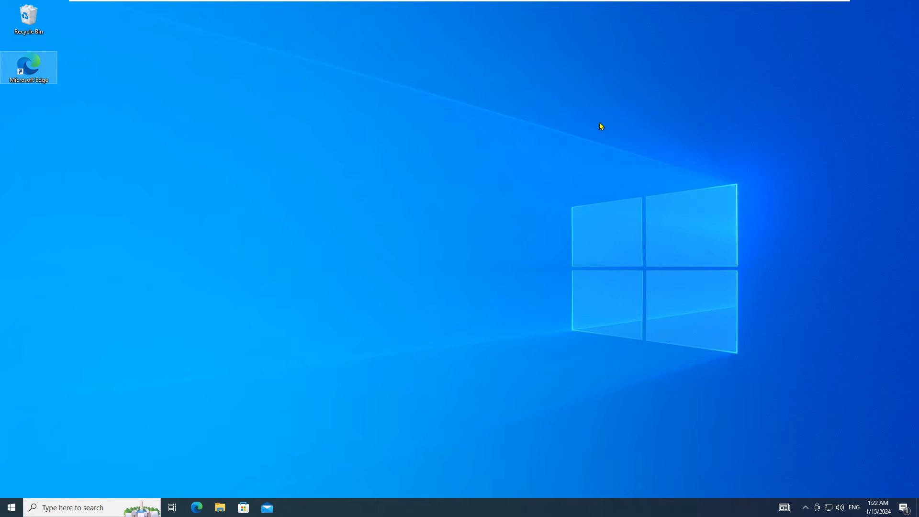
# Reach the Default apps settings via the Start search
pyautogui.click(11, 507)
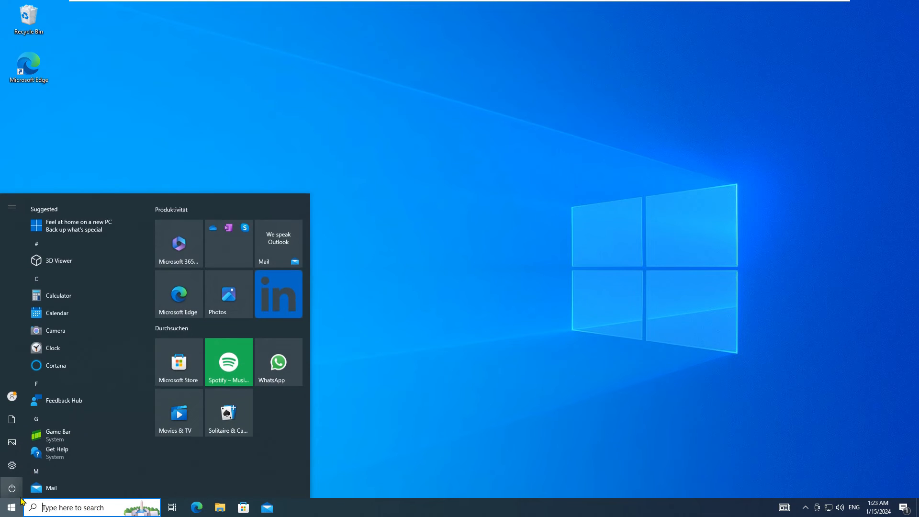
pyautogui.write('default')
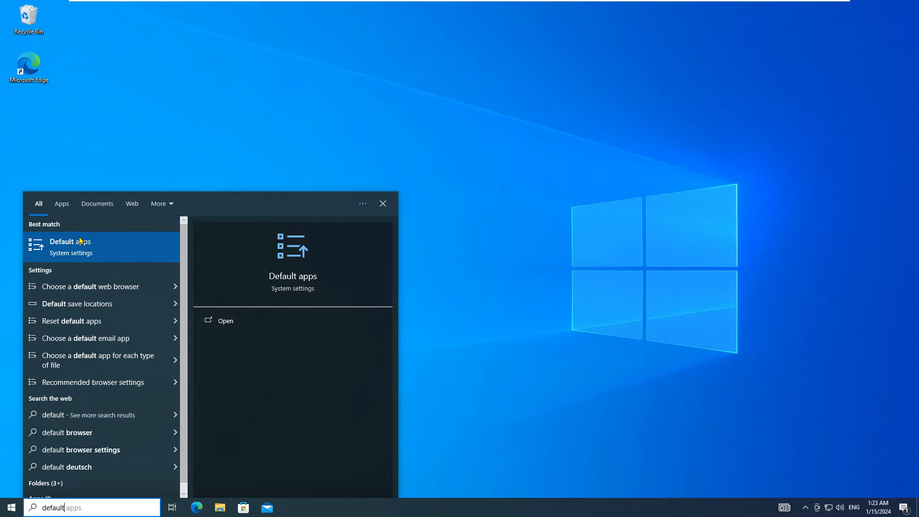
pyautogui.click(70, 241)
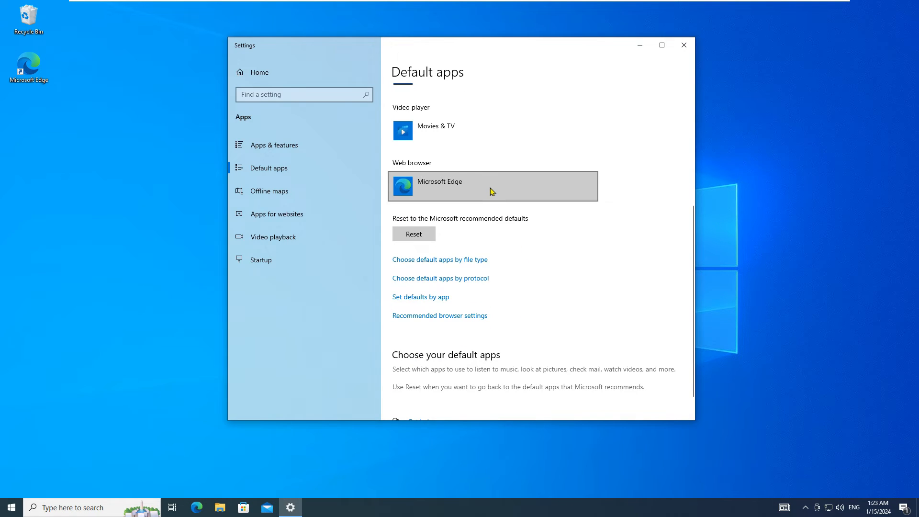
# Switch the default web browser from Microsoft Edge to Mozilla Firefox, Portable Edition
pyautogui.click(492, 185)
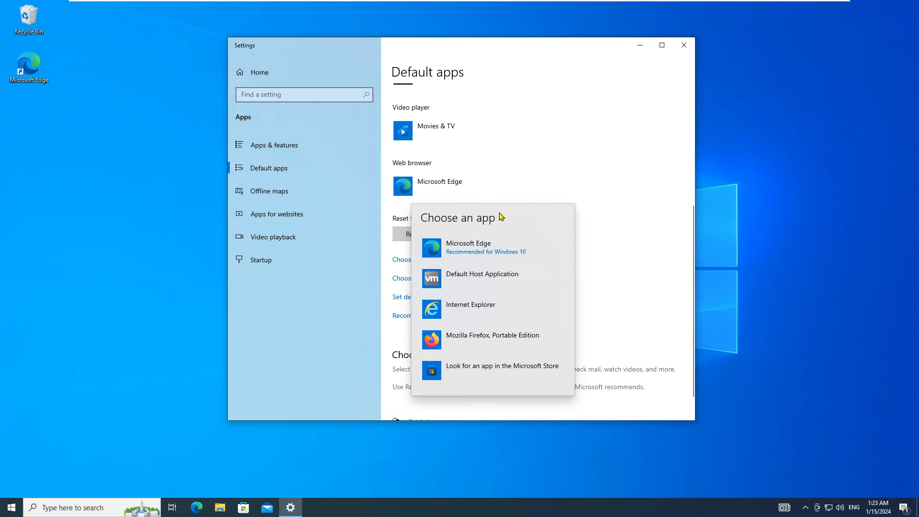
pyautogui.click(492, 335)
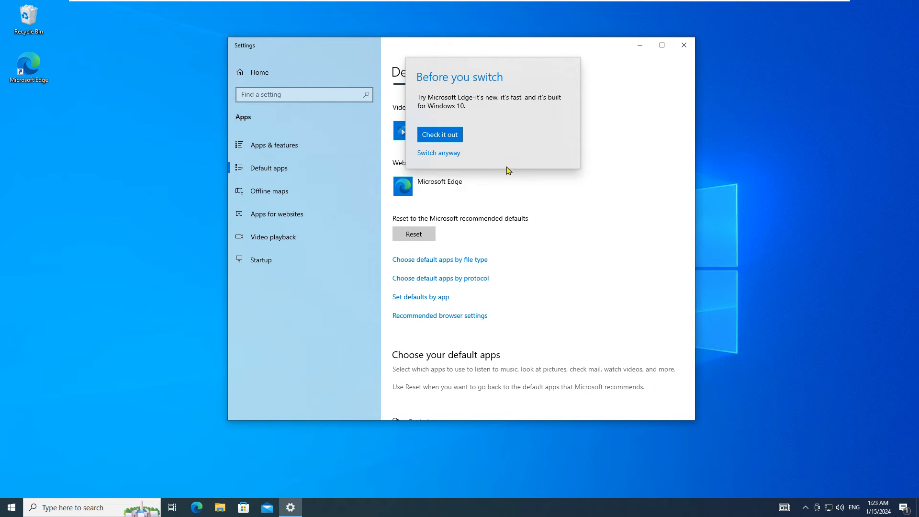
pyautogui.click(438, 152)
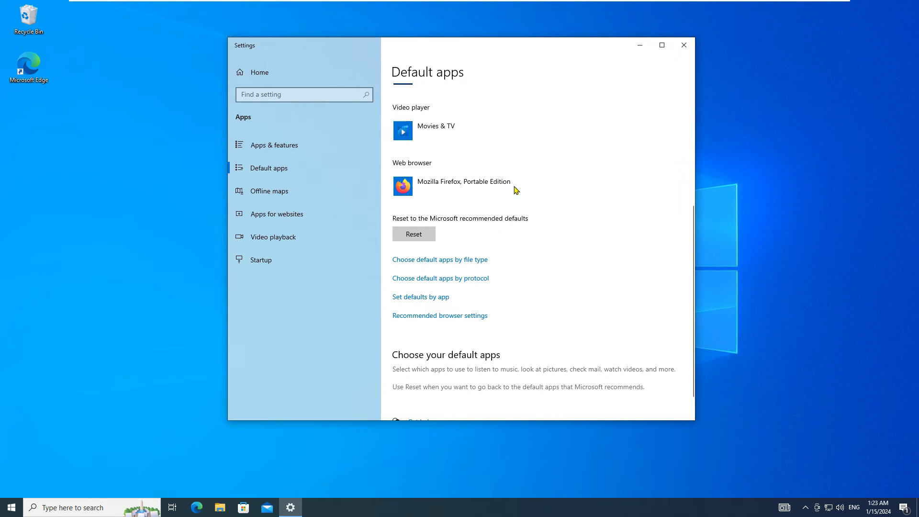
pyautogui.moveTo(595, 164)
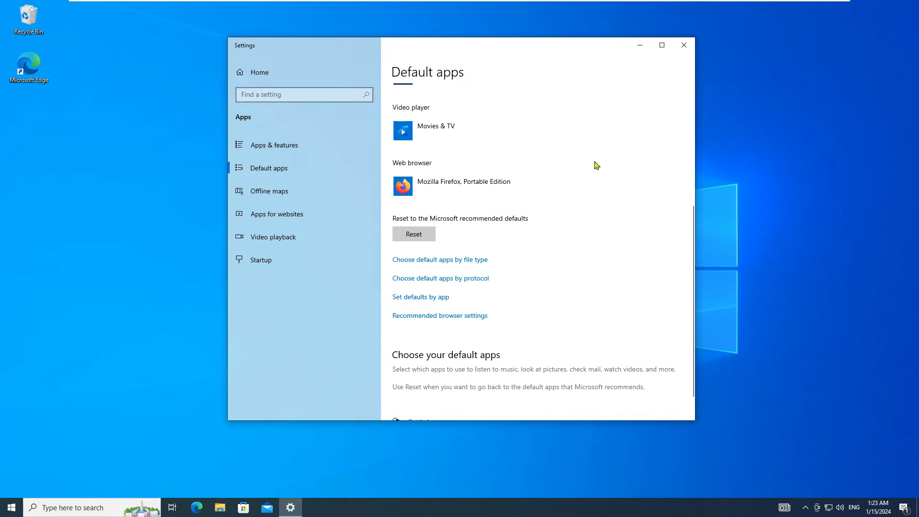
pyautogui.click(682, 45)
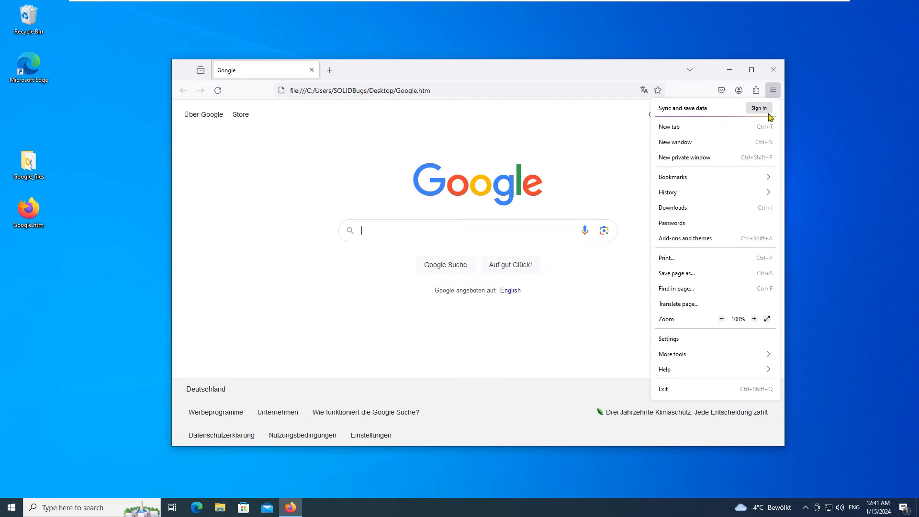
# Show the About Firefox information from the Help submenu
pyautogui.click(664, 370)
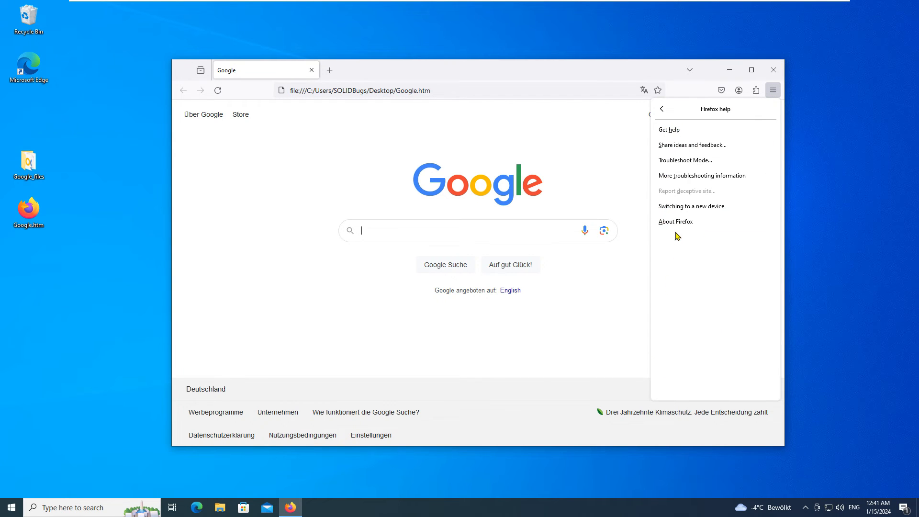
pyautogui.click(675, 221)
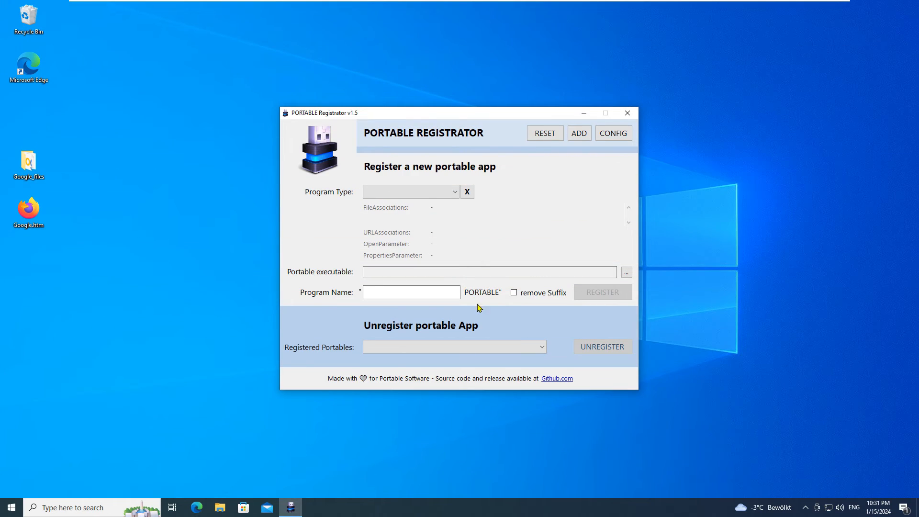
# Select Firefox Portable in the Registered Portables list and start its unregistration
pyautogui.click(454, 346)
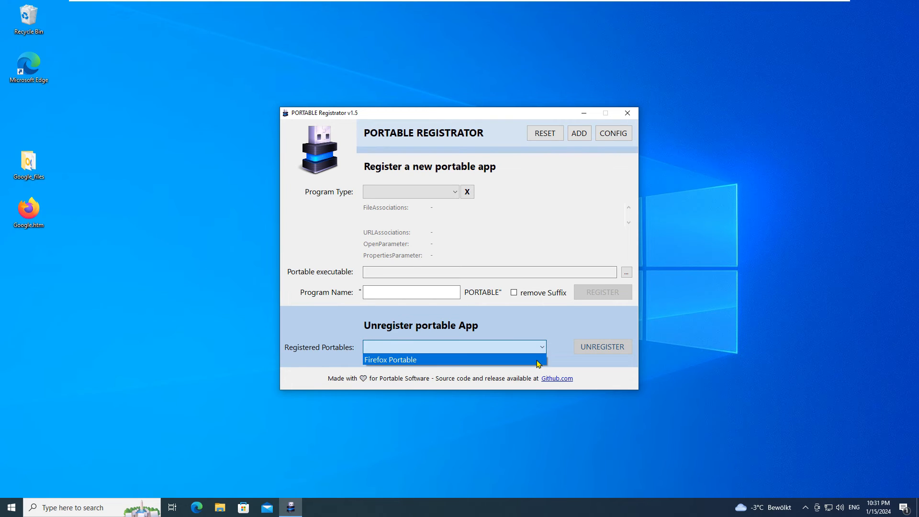
pyautogui.click(391, 359)
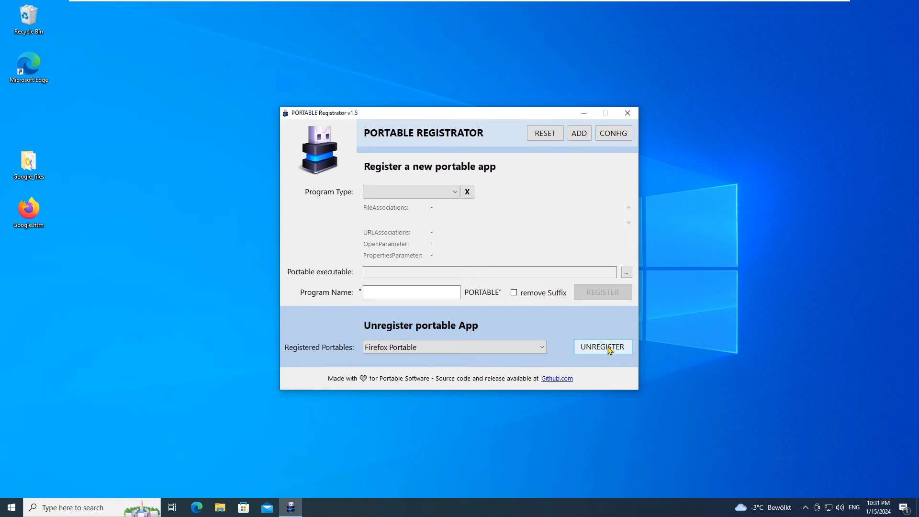
pyautogui.click(602, 346)
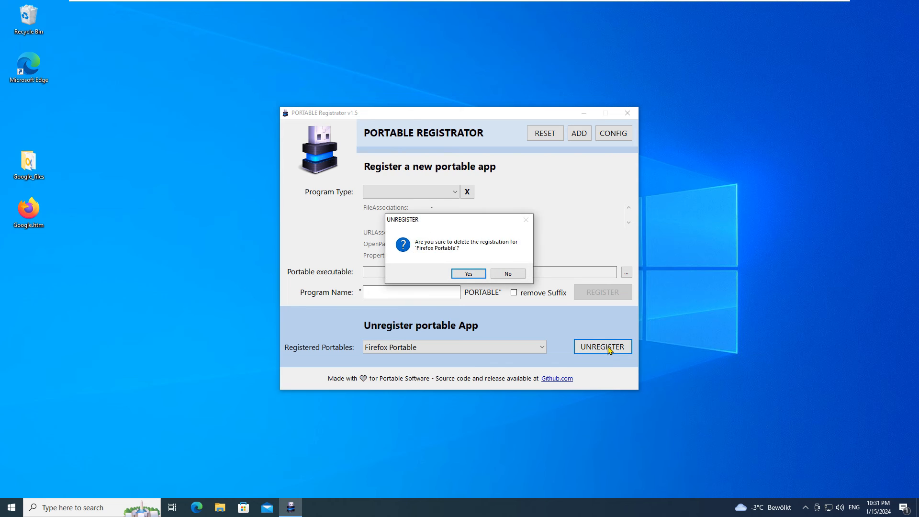
pyautogui.moveTo(467, 274)
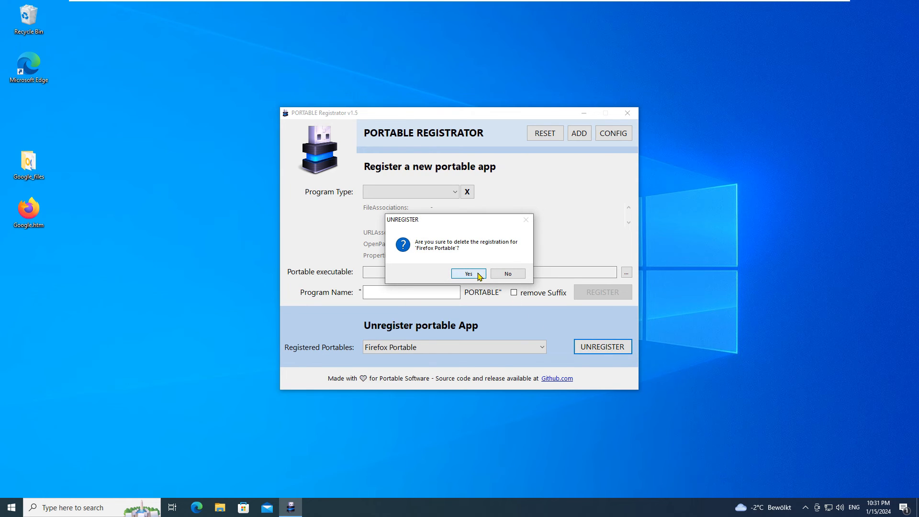
# Confirm removing the Firefox Portable registration, acknowledge success and go to CONFIG
pyautogui.click(468, 274)
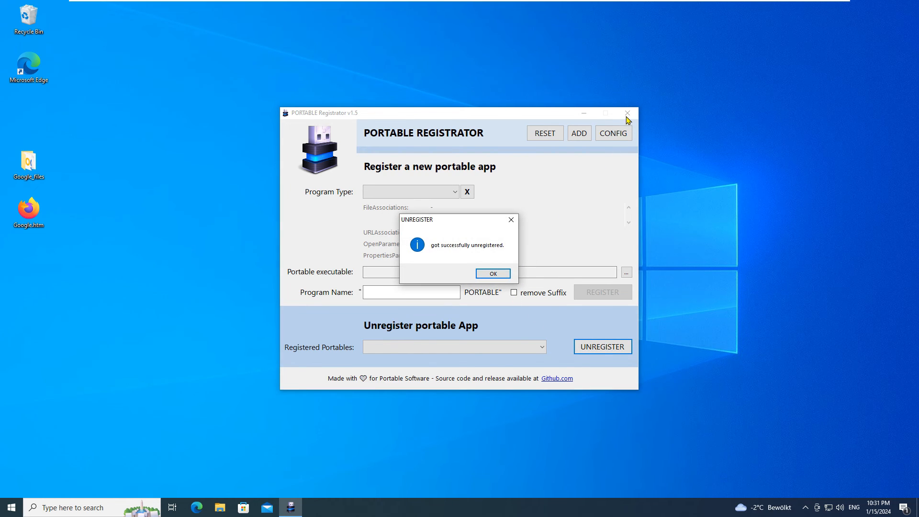
pyautogui.click(491, 273)
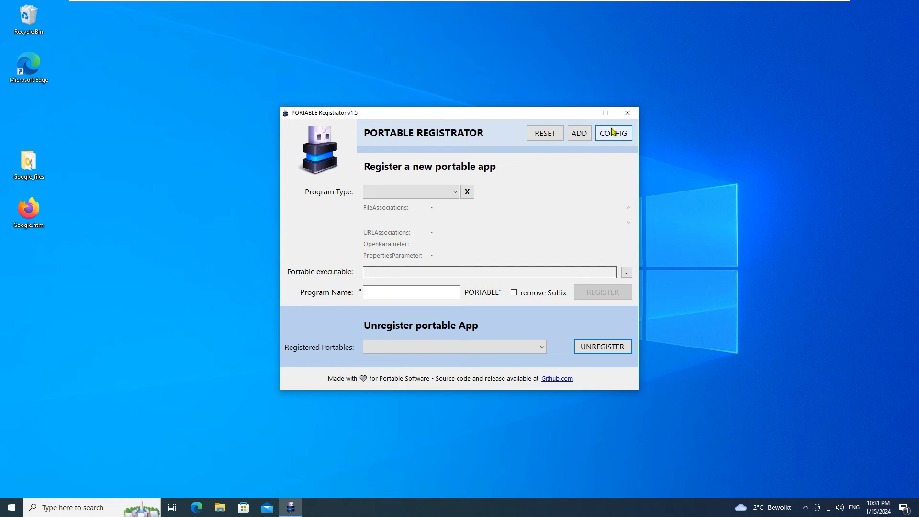
pyautogui.click(612, 132)
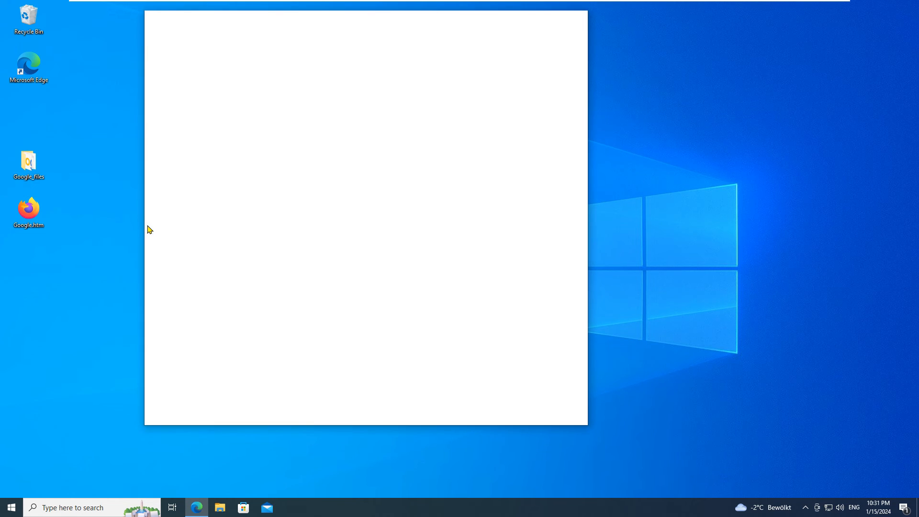